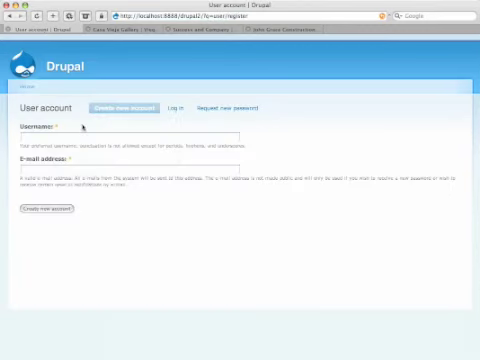
# Step: Register the first account with username 'admin' and set its new password
pyautogui.write('admin')
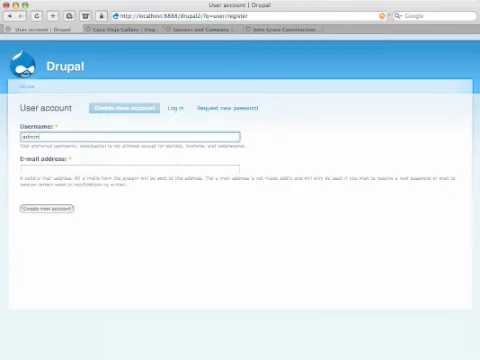
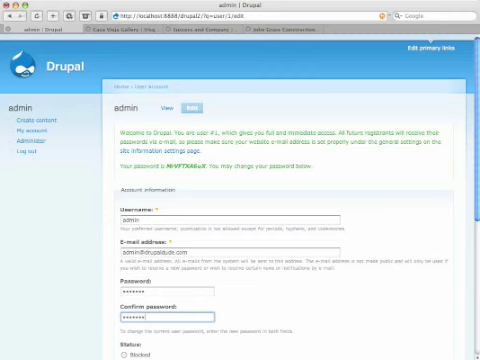
# Step: Scroll through the admin account edit form, then return to the welcome page
pyautogui.scroll(-3)
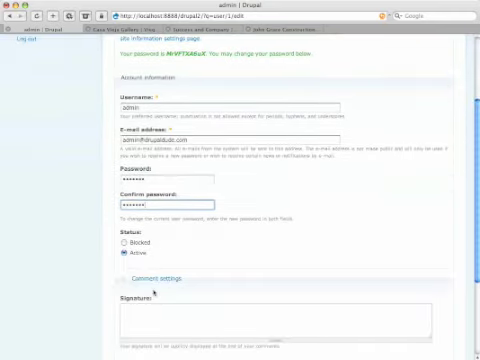
pyautogui.scroll(-3)
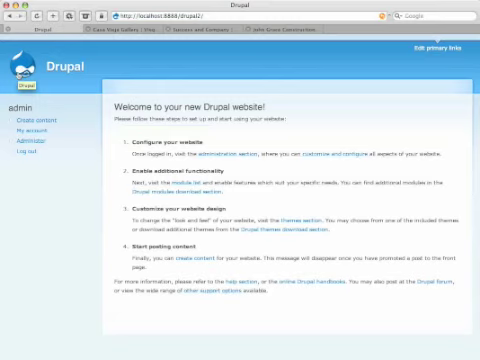
# Step: Open Create content, then return to the list showing Page and Story types
pyautogui.click(30, 120)
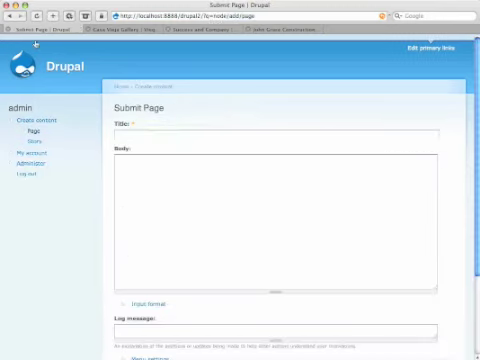
pyautogui.click(30, 118)
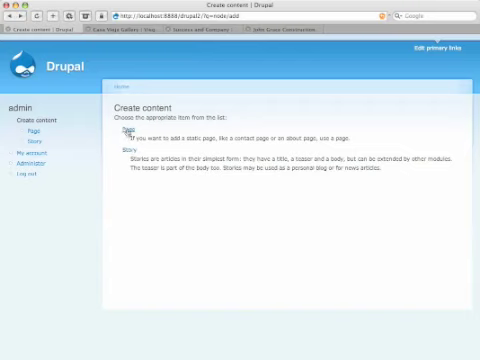
# Step: Save an 'About' page with body text and an 'About Us' Primary links menu entry
pyautogui.click(127, 131)
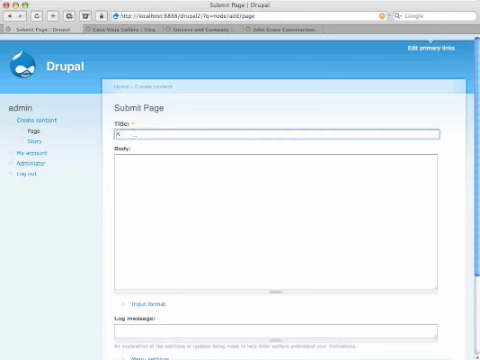
pyautogui.write('About')
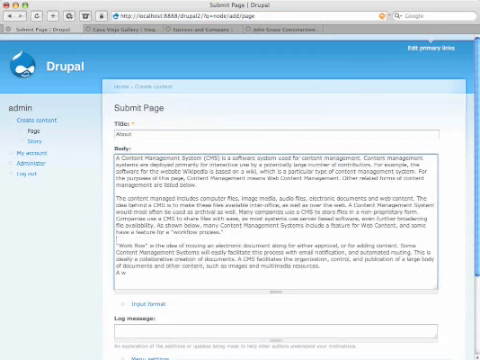
pyautogui.scroll(-3)
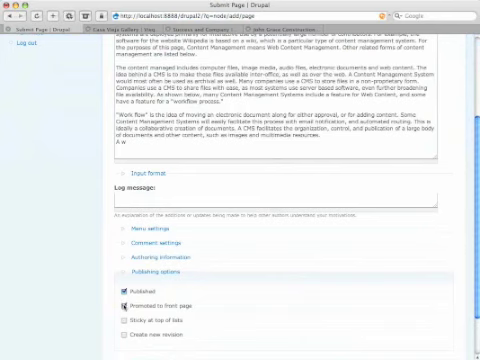
pyautogui.scroll(-3)
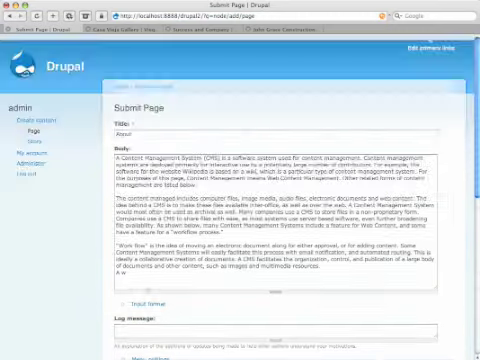
pyautogui.scroll(-3)
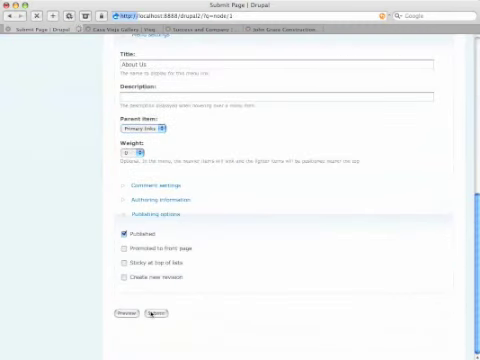
pyautogui.click(156, 315)
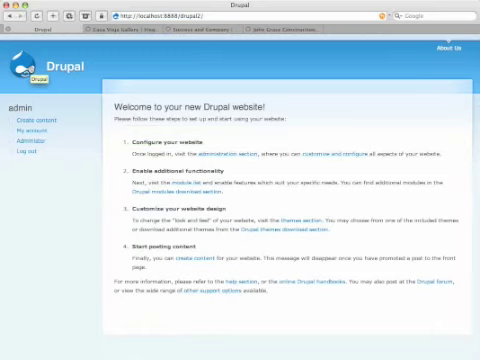
# Step: Create the '1st Story' page with CMS text, toggling front-page promotion
pyautogui.click(34, 120)
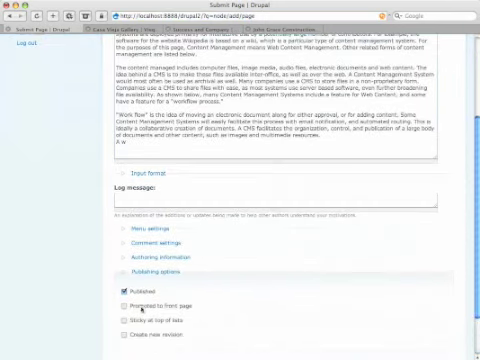
pyautogui.click(110, 302)
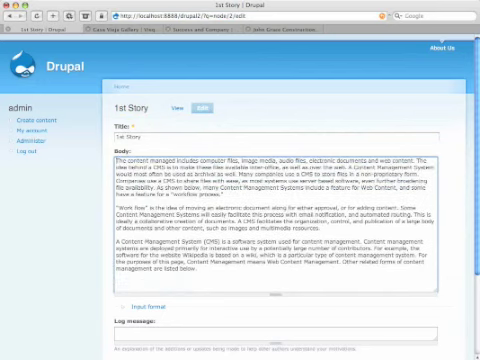
# Step: Scroll the 1st Story edit form and go to Create content
pyautogui.scroll(-3)
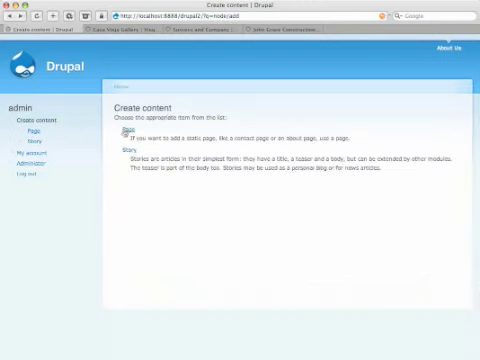
# Step: Draft a '2nd Story' page with CMS paragraphs and set it Published
pyautogui.click(127, 131)
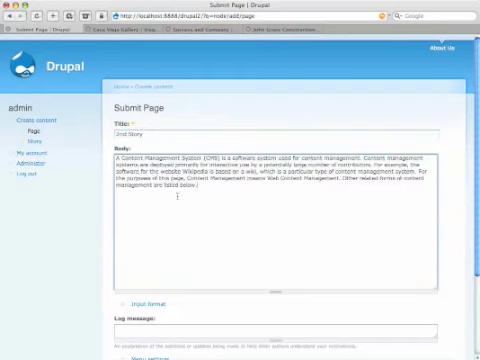
pyautogui.scroll(-3)
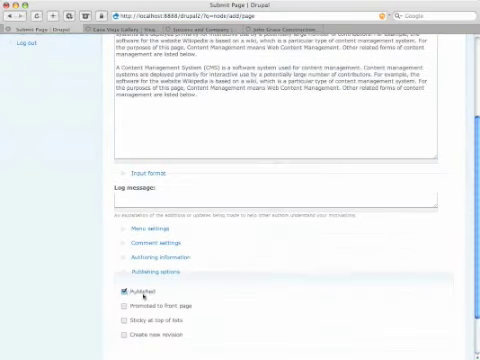
pyautogui.click(116, 305)
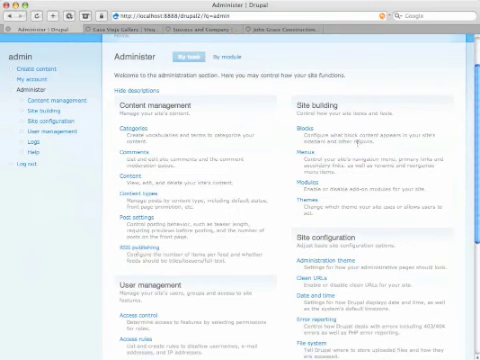
# Step: Scroll through the Administer page's content, site building and configuration sections
pyautogui.scroll(-3)
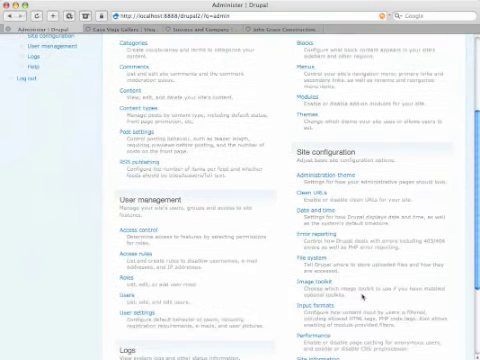
pyautogui.scroll(-3)
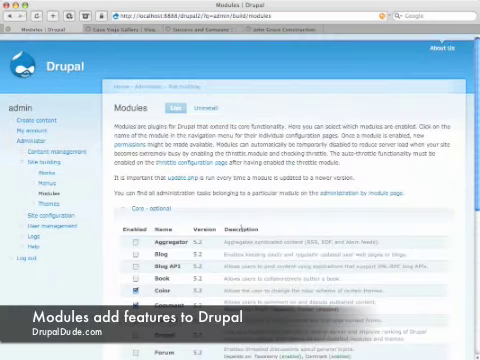
# Step: Scroll the Modules list and enable the Contact module
pyautogui.scroll(-3)
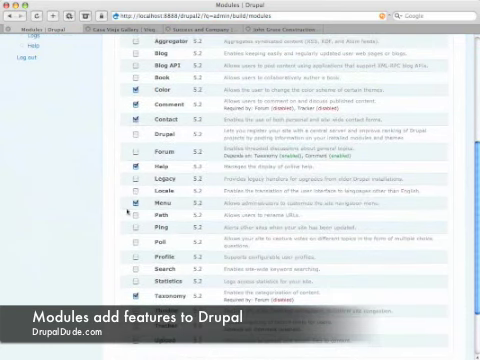
pyautogui.scroll(-3)
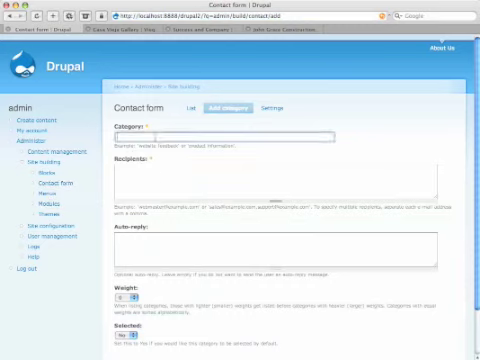
# Step: Add a 'Website feedback' contact category with the admin e-mail as recipient
pyautogui.write('Website Feedback')
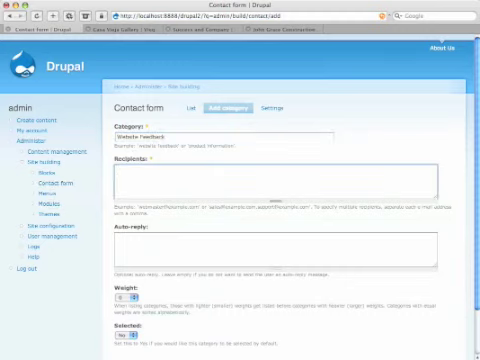
pyautogui.write('admin@')
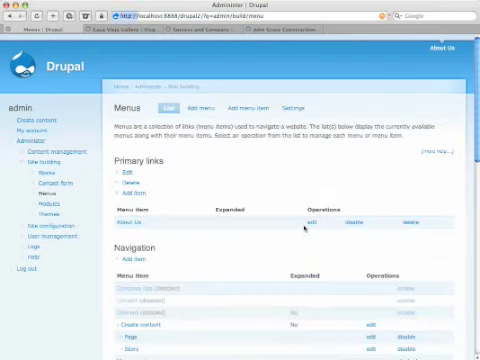
# Step: Place the Contact menu item under Primary links and follow the new Contact link
pyautogui.scroll(-3)
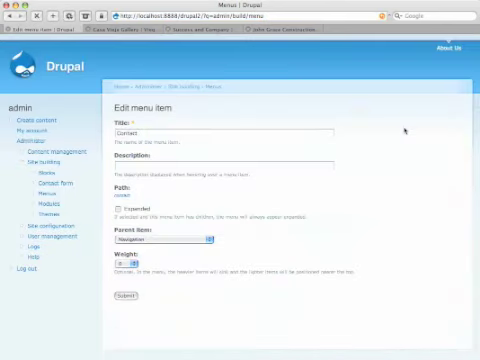
pyautogui.click(155, 240)
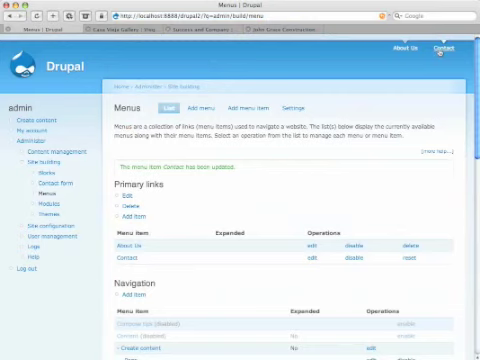
pyautogui.click(441, 48)
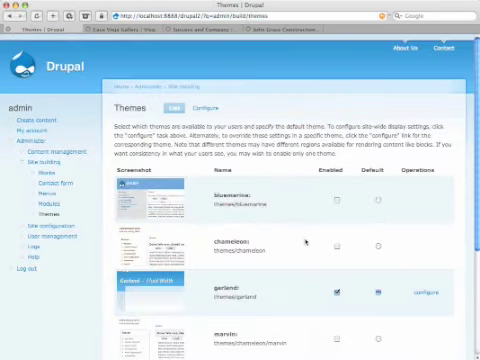
# Step: Scroll through the Themes list to pick a different default theme
pyautogui.scroll(-3)
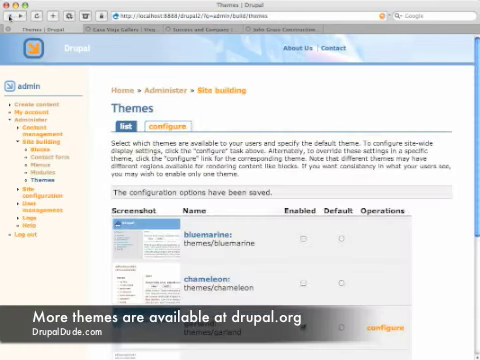
pyautogui.scroll(-3)
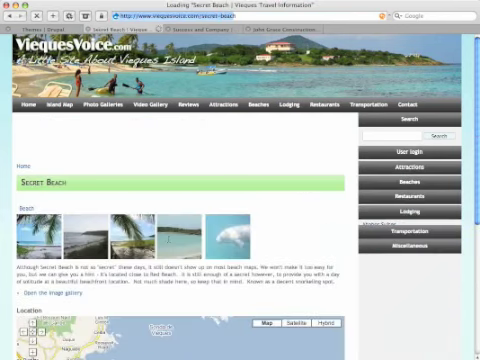
# Step: Scroll through the Secret Beach page and the ViequesVoice.com contact form
pyautogui.scroll(-3)
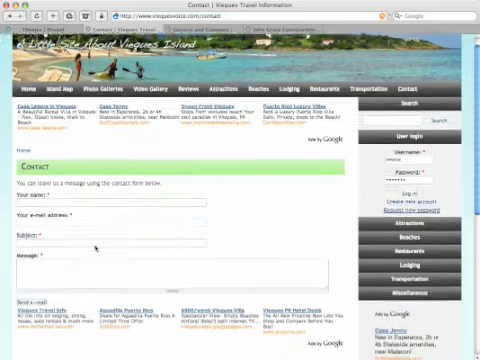
pyautogui.scroll(-3)
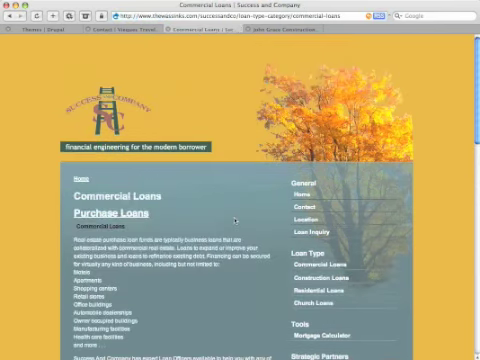
# Step: Browse the loan pages, then open and scroll the Contact List of loan officers
pyautogui.scroll(-3)
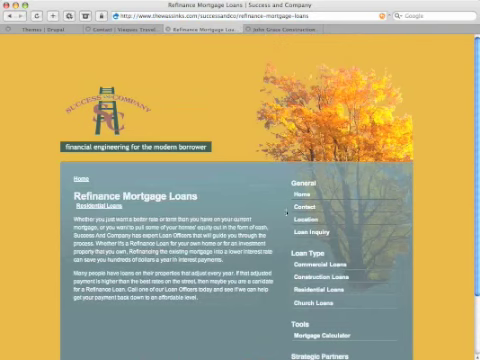
pyautogui.click(309, 196)
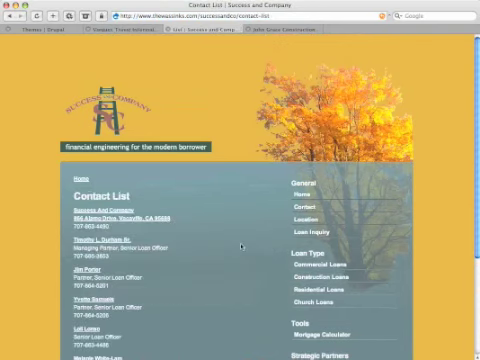
pyautogui.scroll(-3)
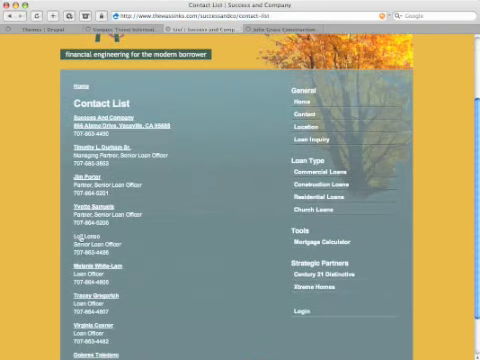